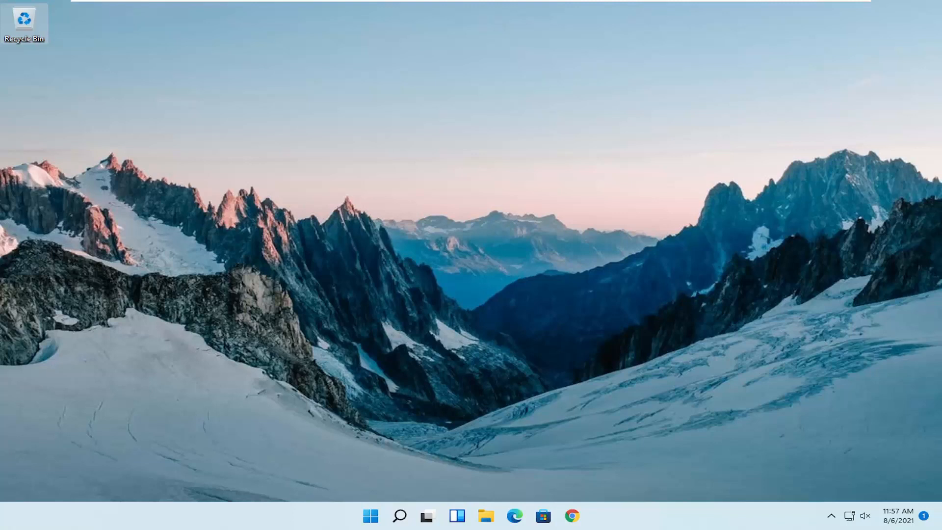
Search for 'regedit' and launch Registry Editor with Run as administrator.
left_click(401, 514)
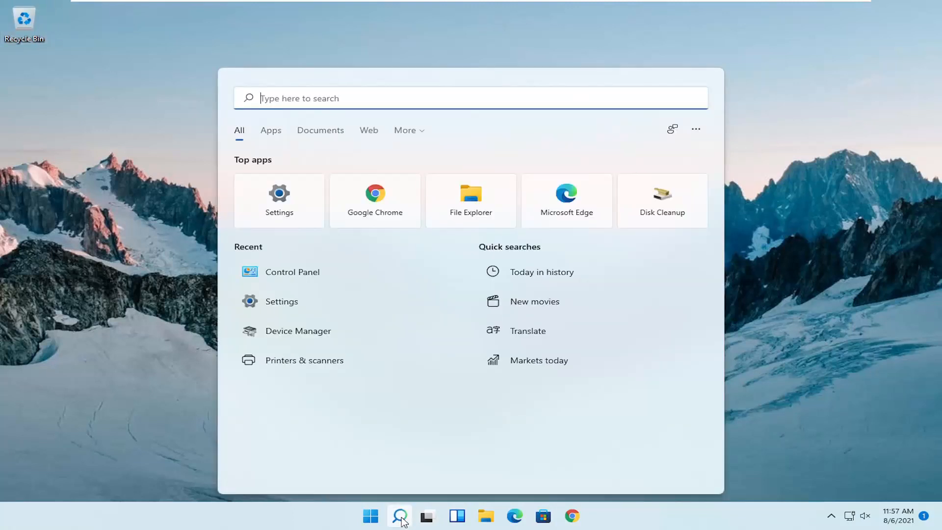
type("regedit")
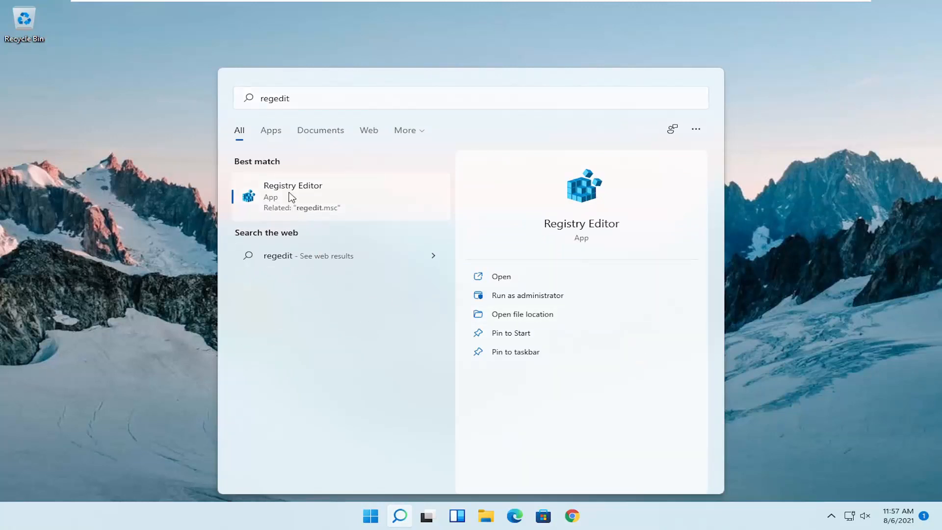
right_click(291, 198)
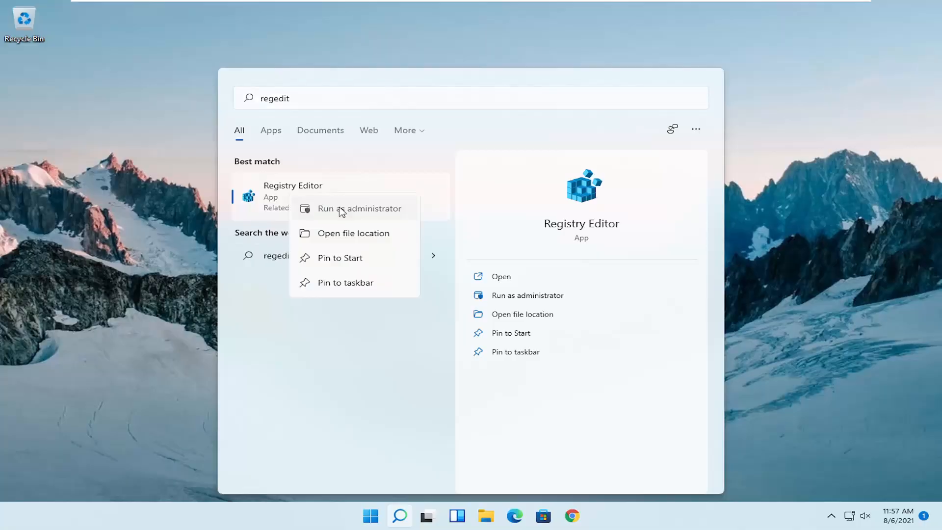
left_click(359, 208)
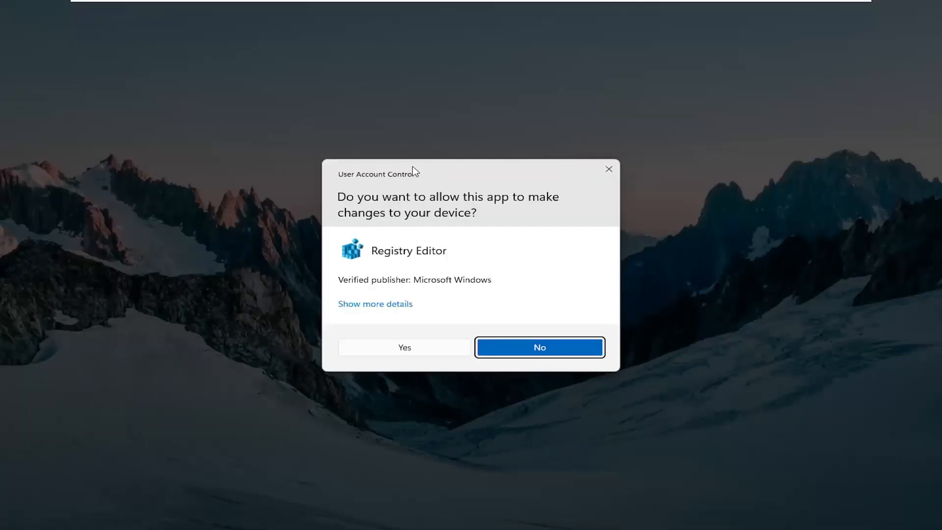
Approve the User Account Control prompt so Registry Editor opens.
left_click(404, 348)
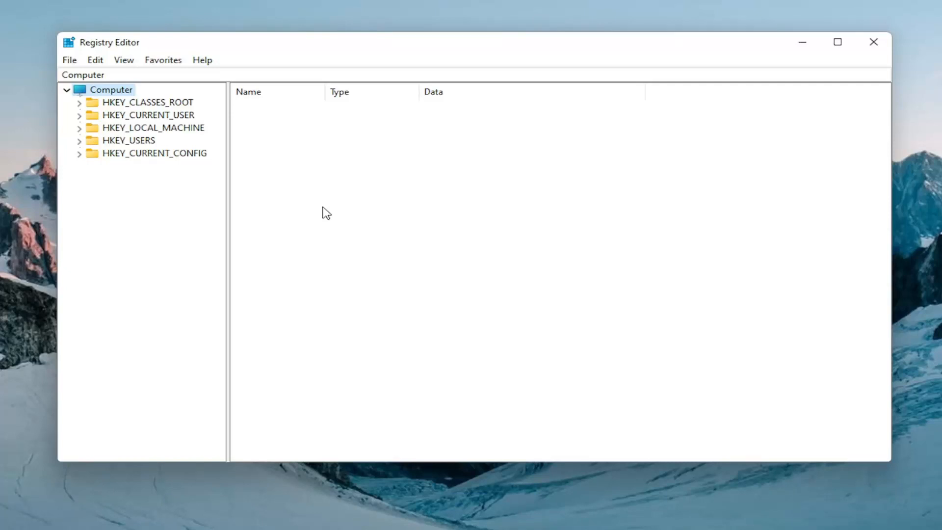
mouse_move(76, 60)
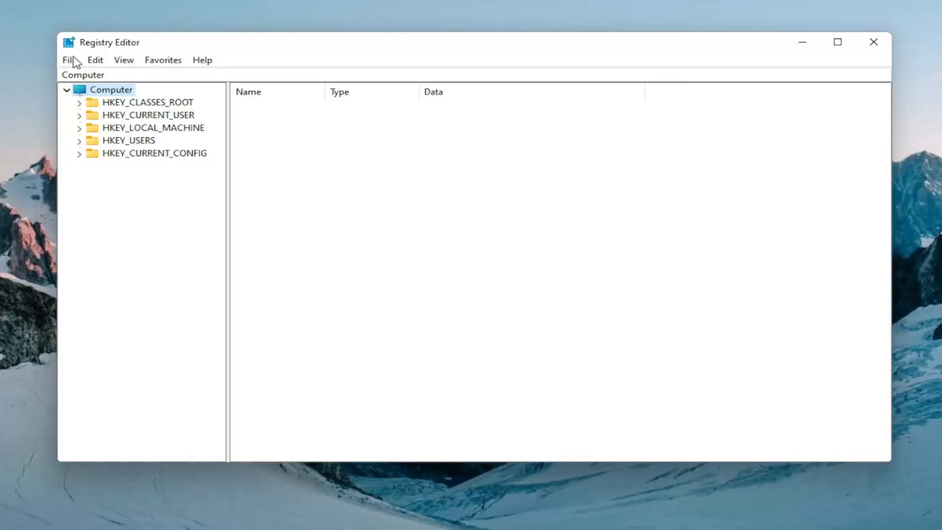
left_click(69, 58)
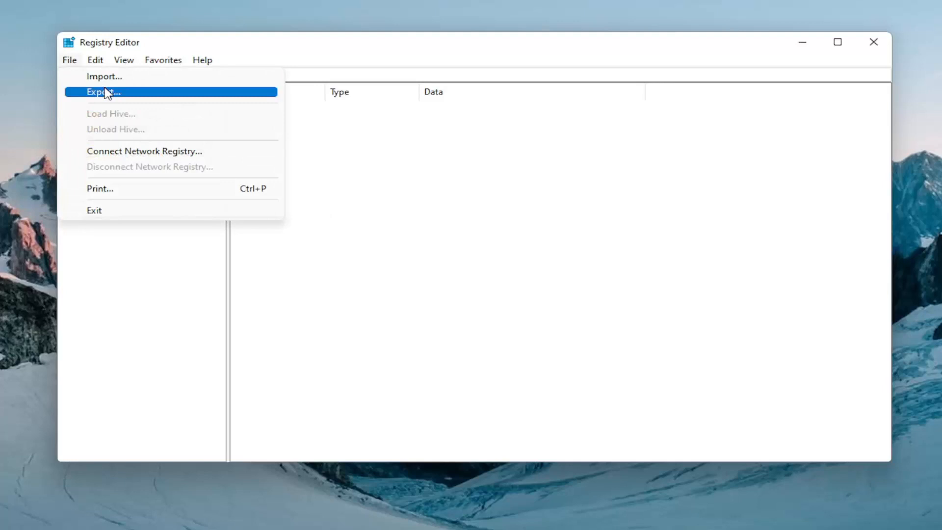
left_click(100, 92)
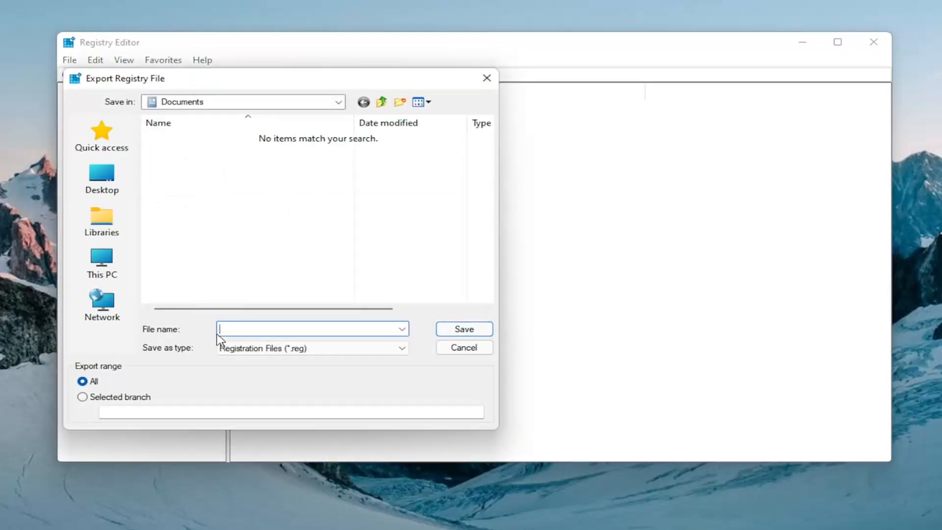
mouse_move(178, 367)
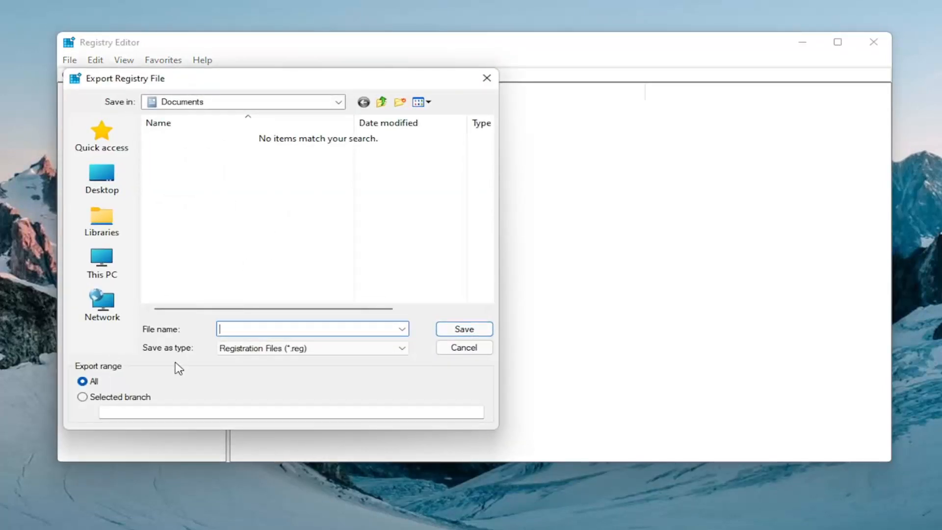
left_click(101, 264)
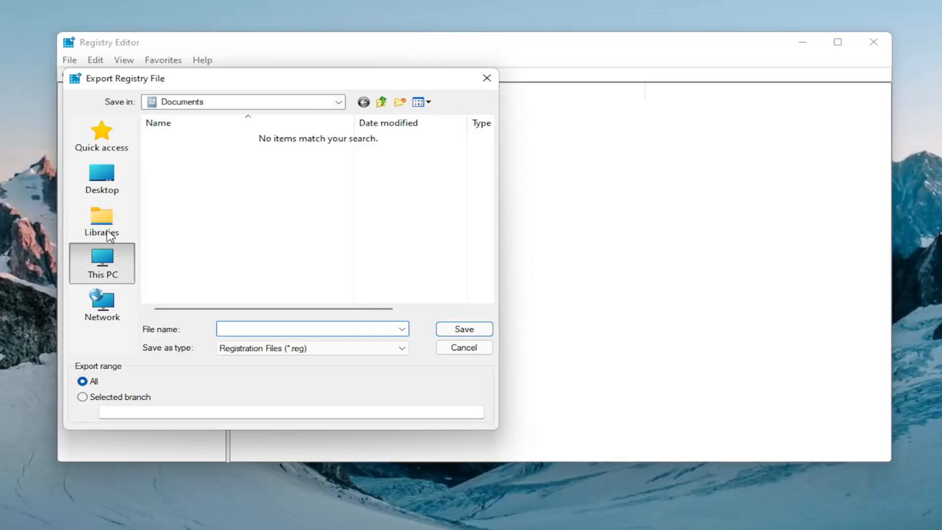
left_click(101, 263)
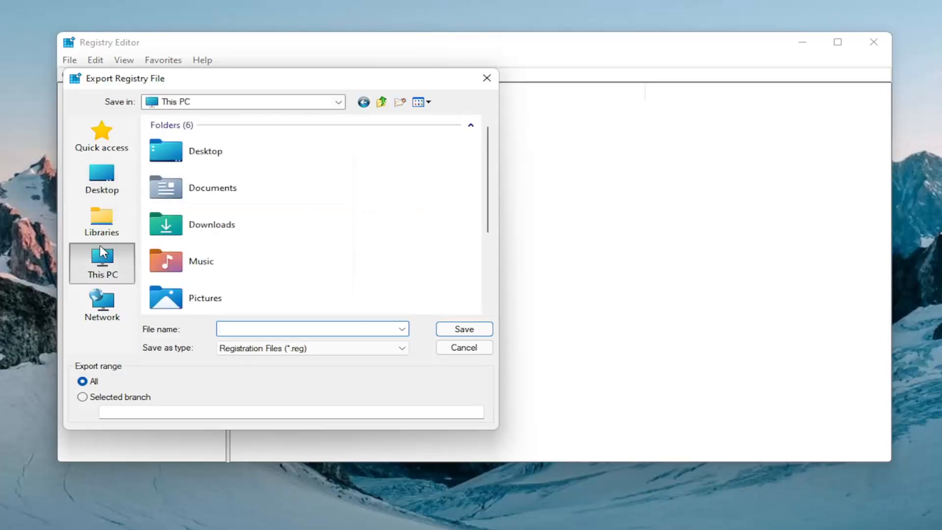
left_click(304, 329)
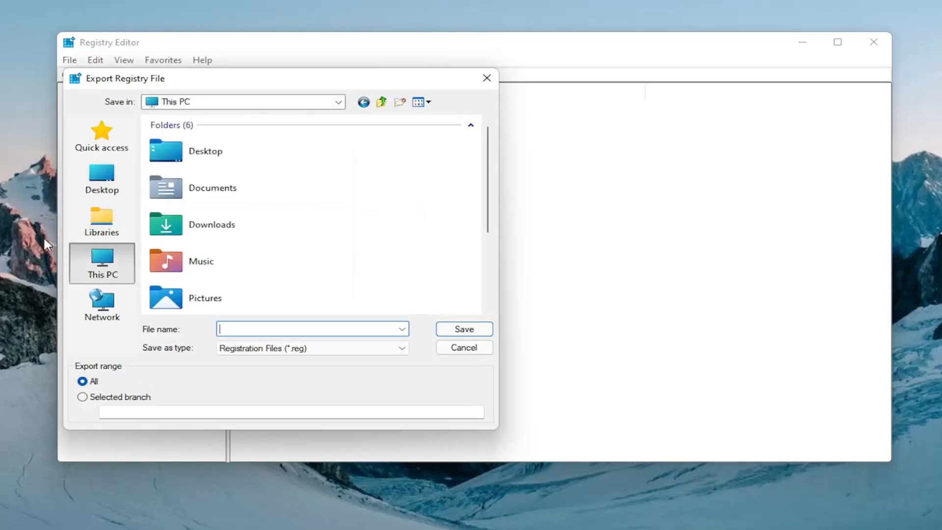
mouse_move(487, 78)
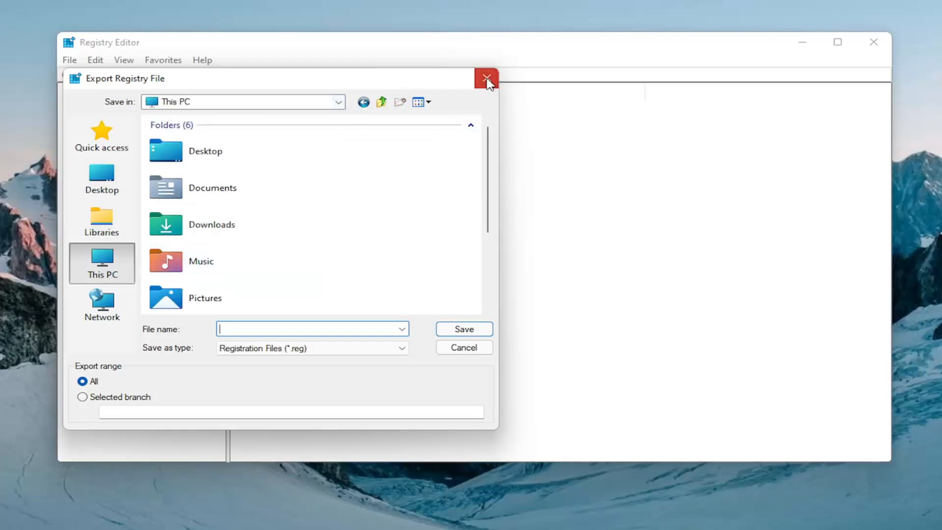
left_click(487, 76)
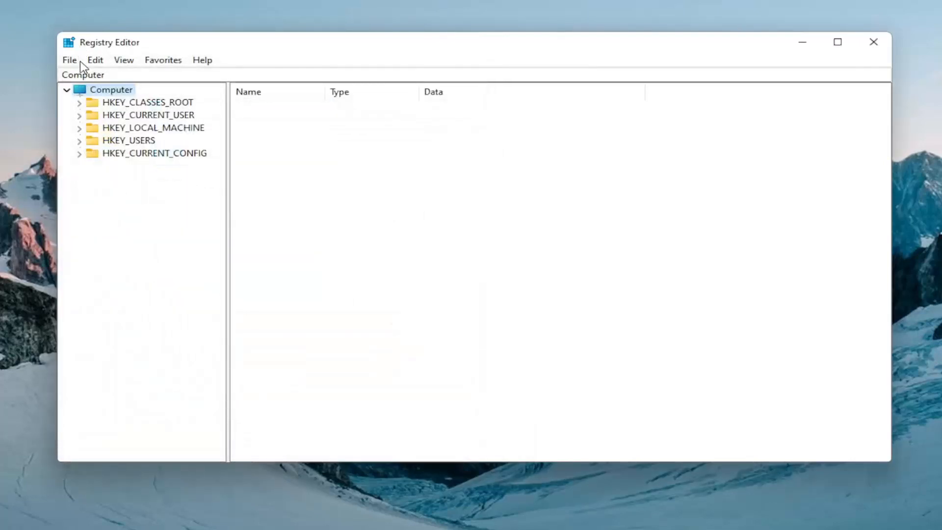
left_click(69, 59)
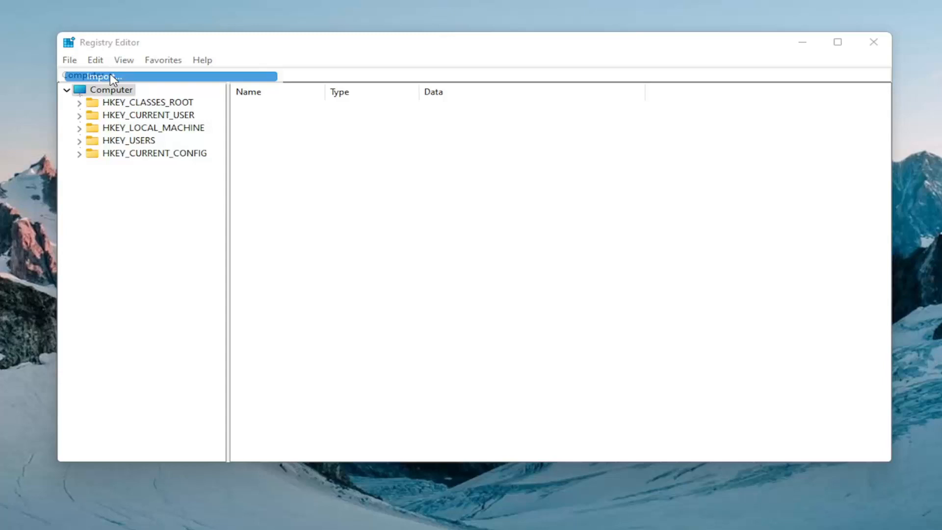
left_click(103, 76)
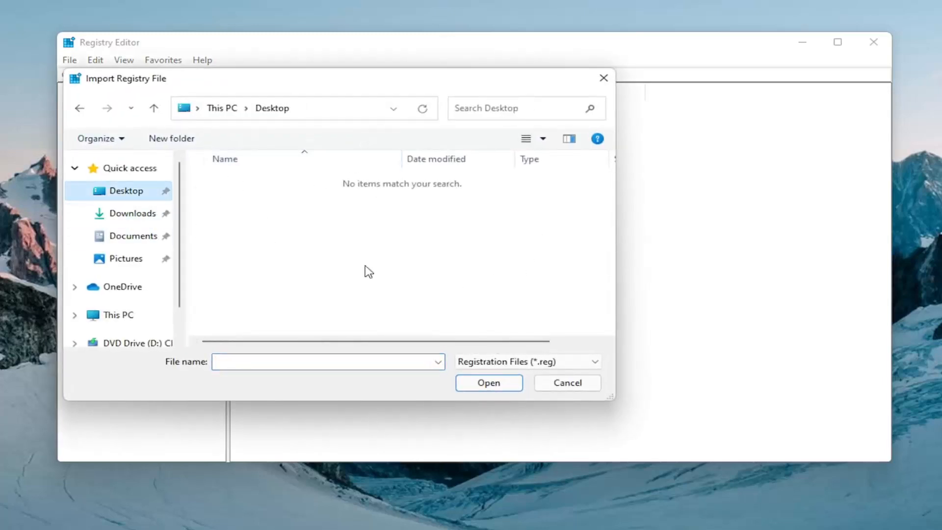
left_click(568, 383)
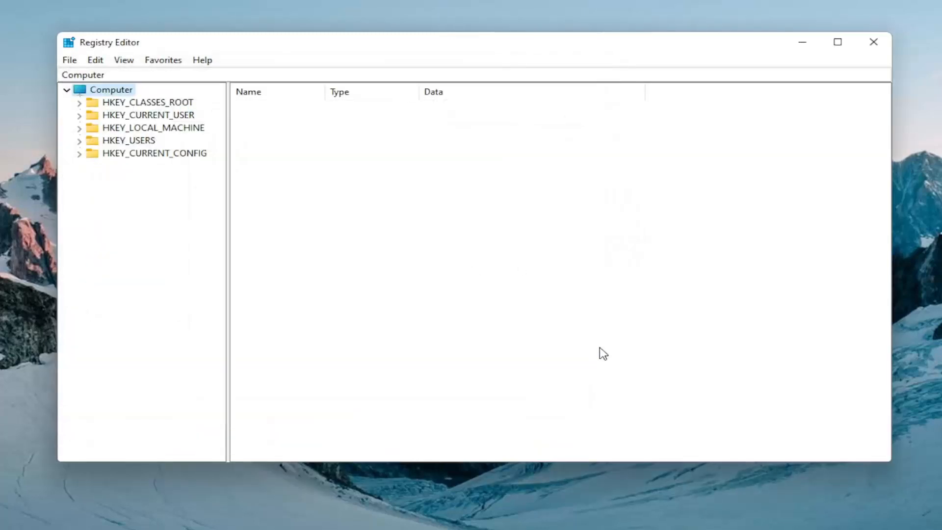
Show HKEY_CURRENT_USER\System\GameConfigStore values with the Name column widened.
left_click(152, 127)
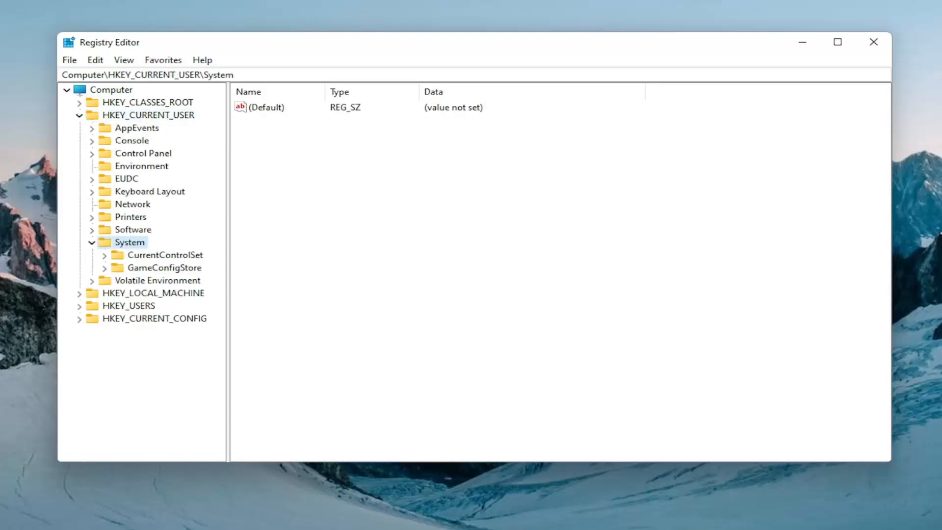
mouse_move(159, 275)
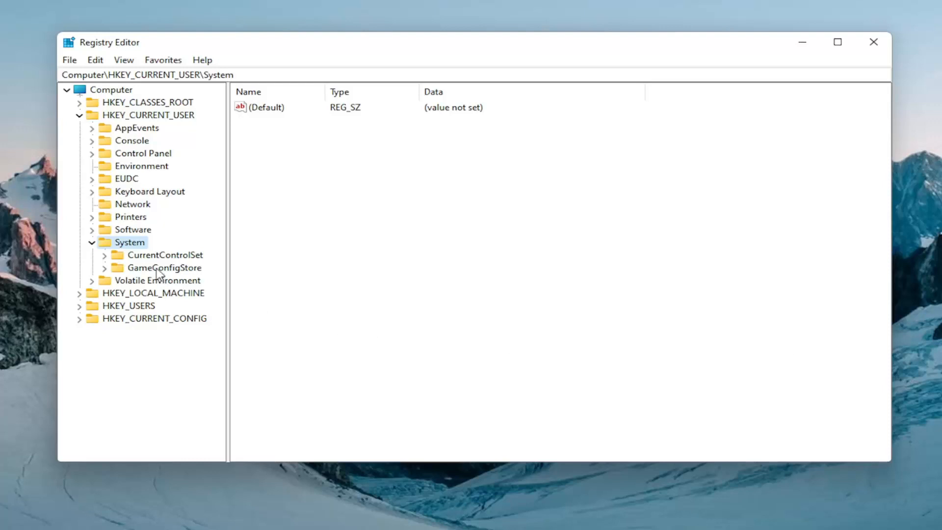
mouse_move(156, 279)
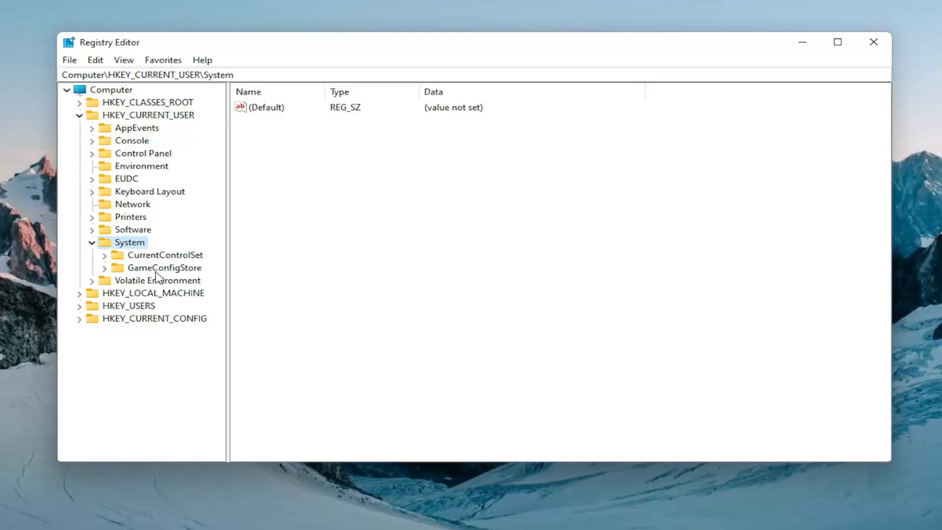
left_click(163, 267)
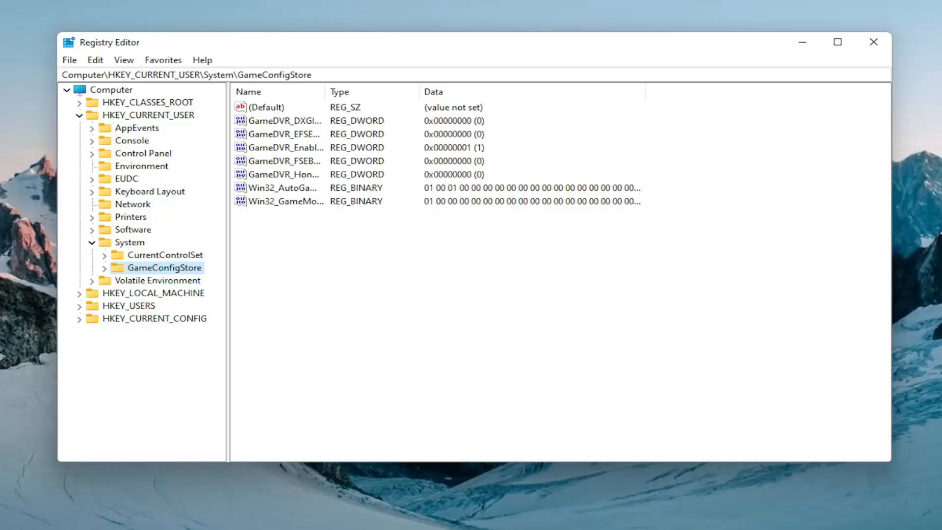
mouse_move(324, 91)
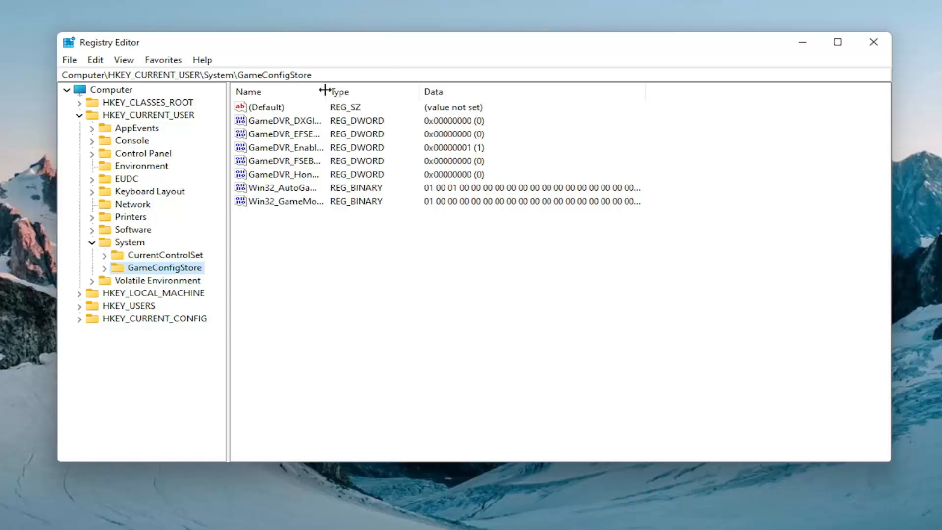
left_click_drag(325, 91, 424, 91)
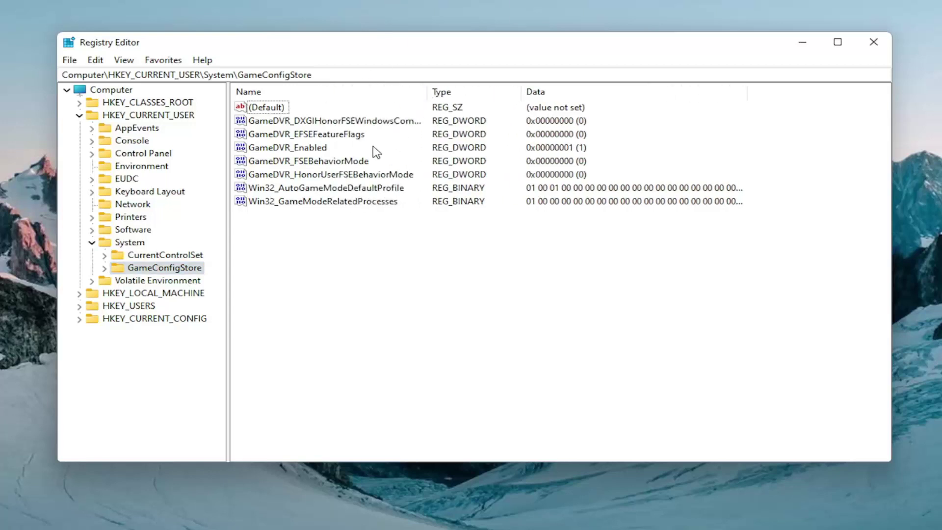
Set the GameDVR_Enabled DWORD value data to 0.
double_click(289, 147)
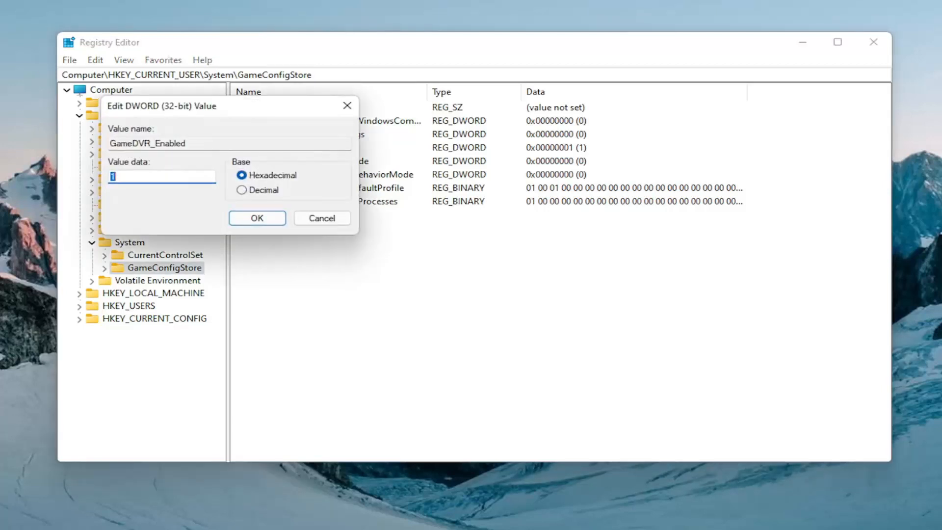
mouse_move(231, 109)
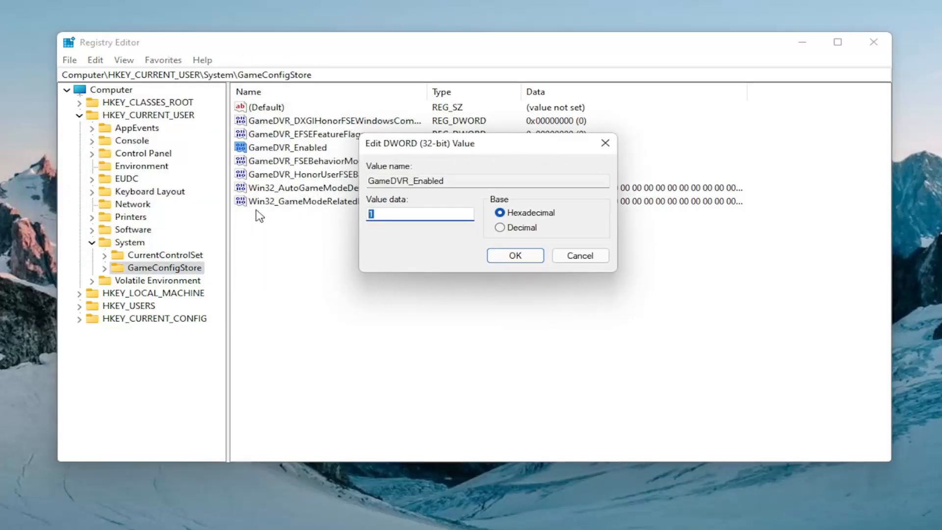
type("0")
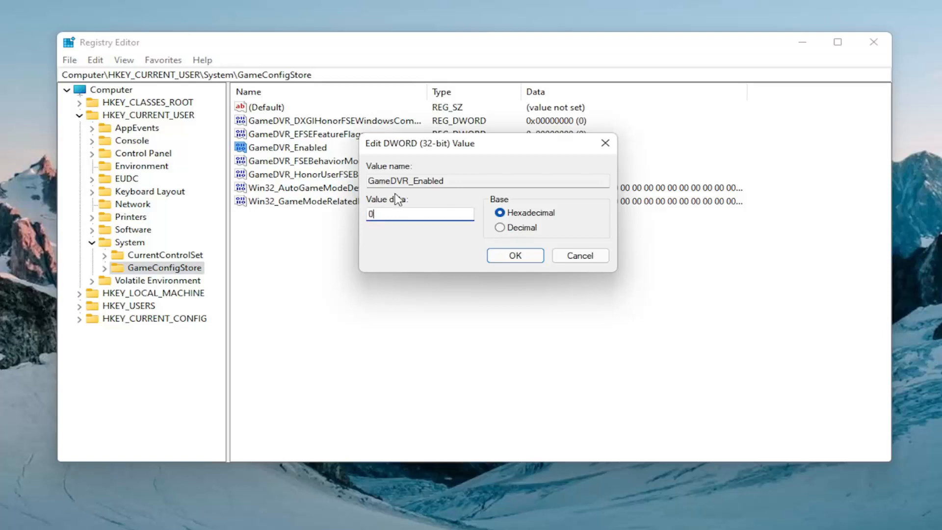
left_click(515, 255)
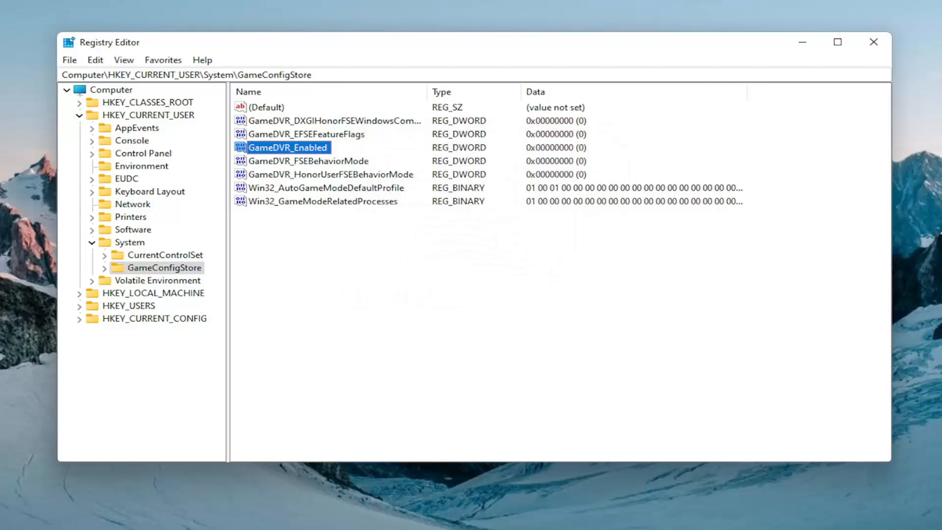
mouse_move(94, 253)
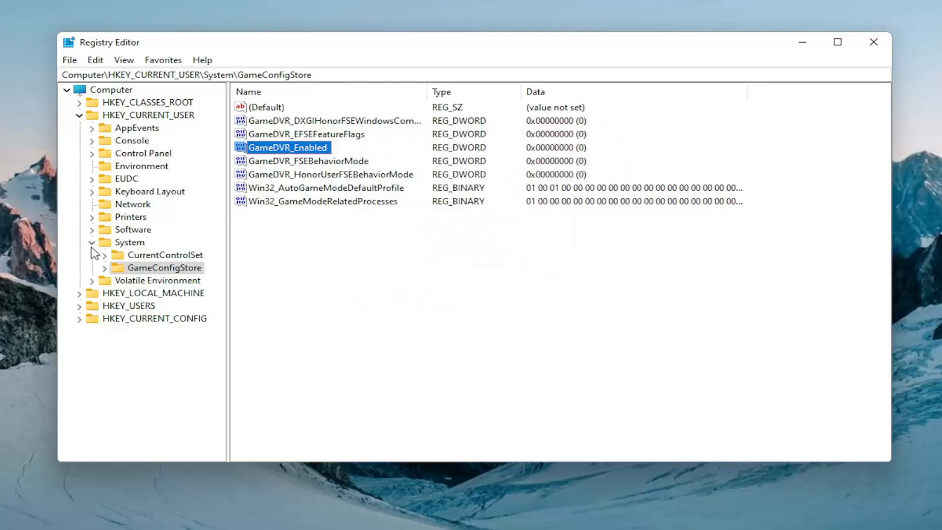
Collapse HKEY_CURRENT_USER and expand the HKEY_LOCAL_MACHINE hive.
left_click(78, 115)
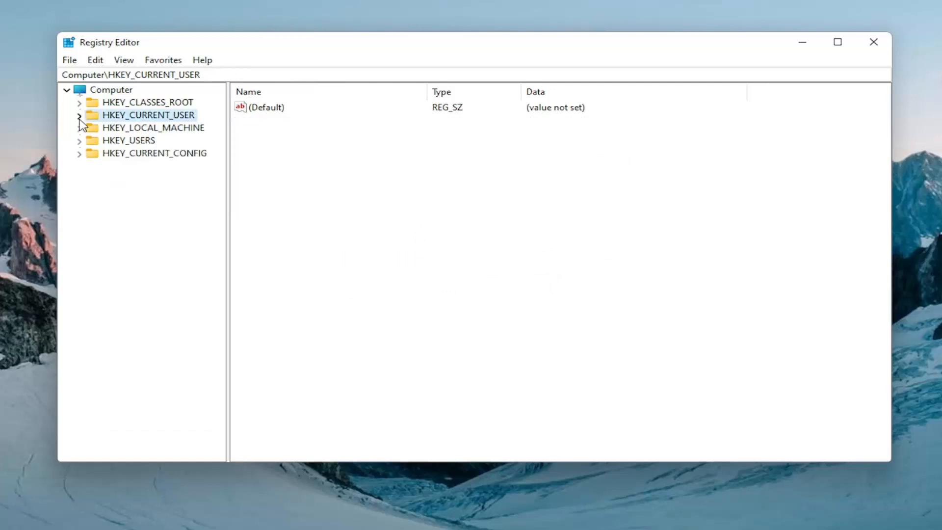
left_click(152, 127)
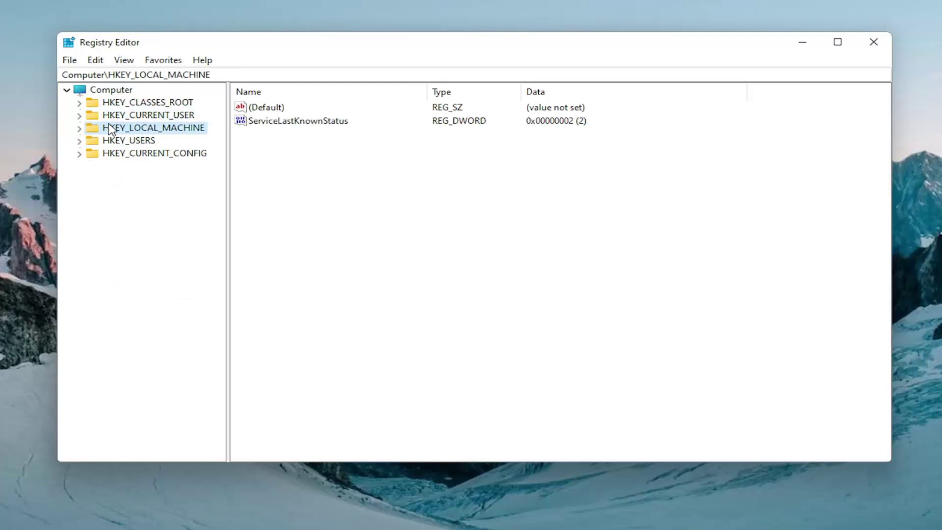
left_click(79, 127)
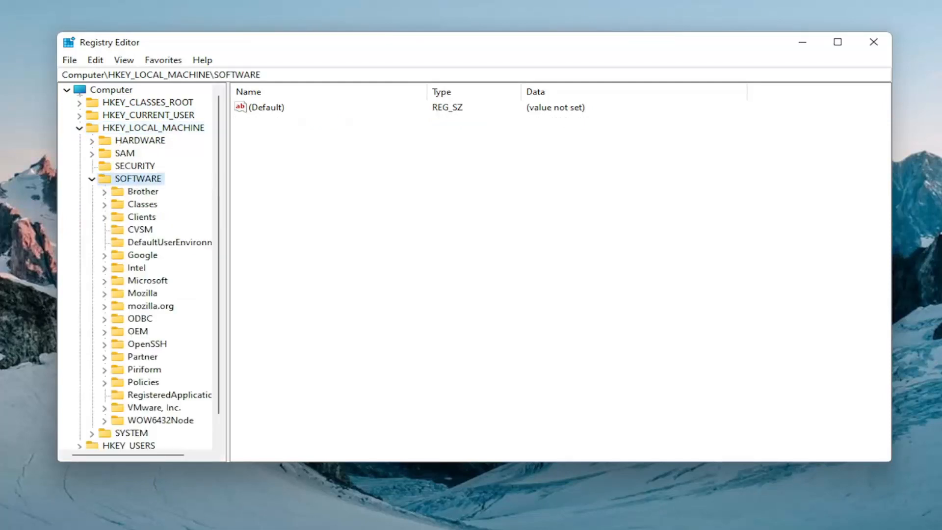
mouse_move(143, 286)
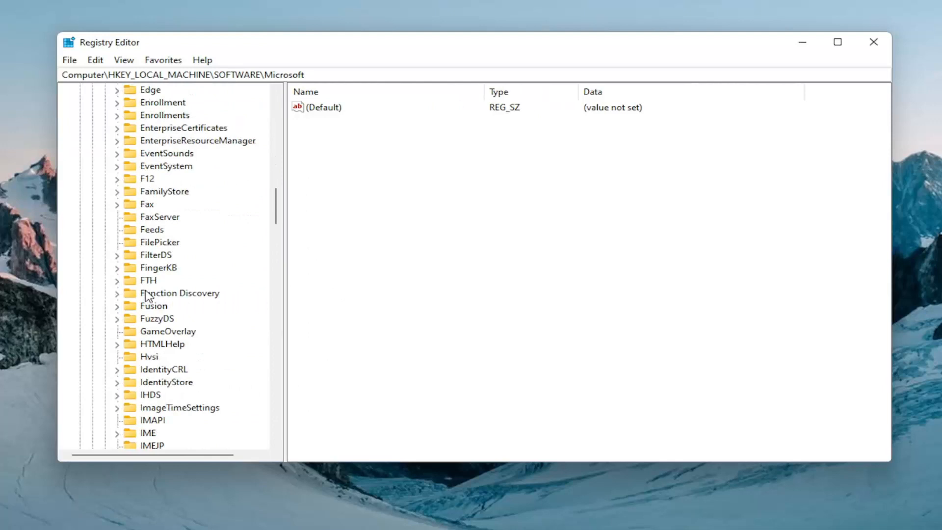
Navigate to SOFTWARE\Microsoft\PolicyManager and expand its default key.
scroll("down", 3)
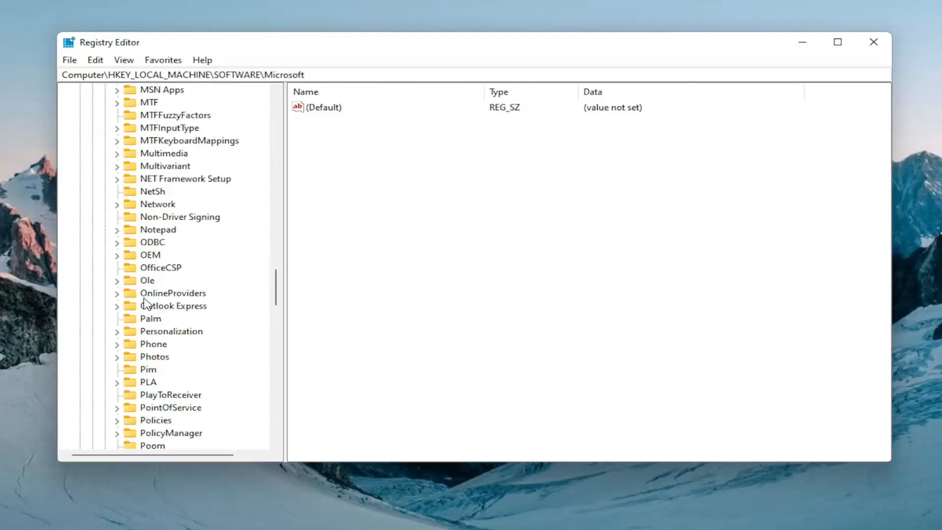
mouse_move(144, 292)
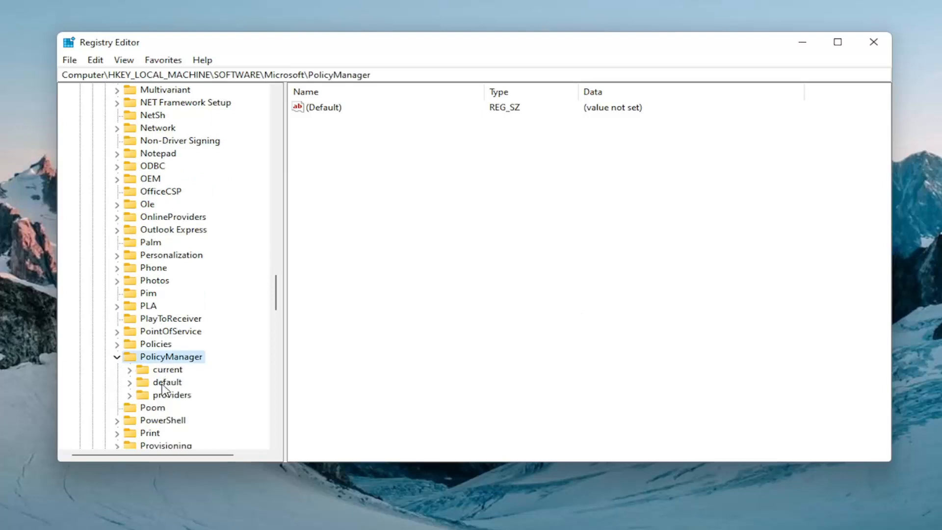
double_click(166, 382)
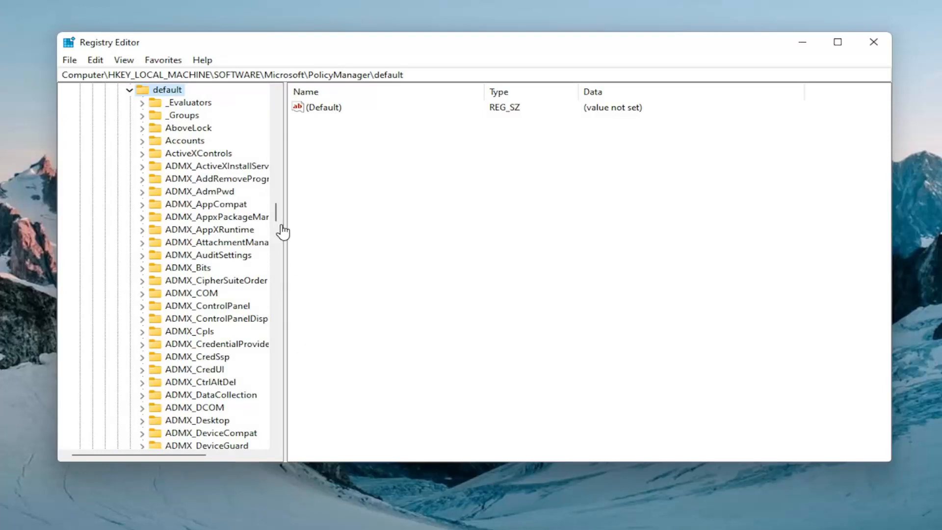
mouse_move(292, 241)
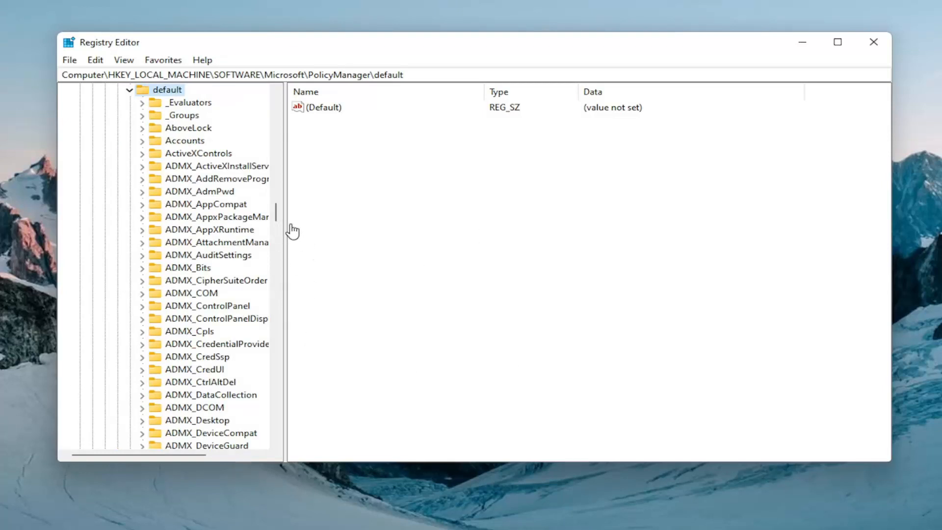
left_click(215, 217)
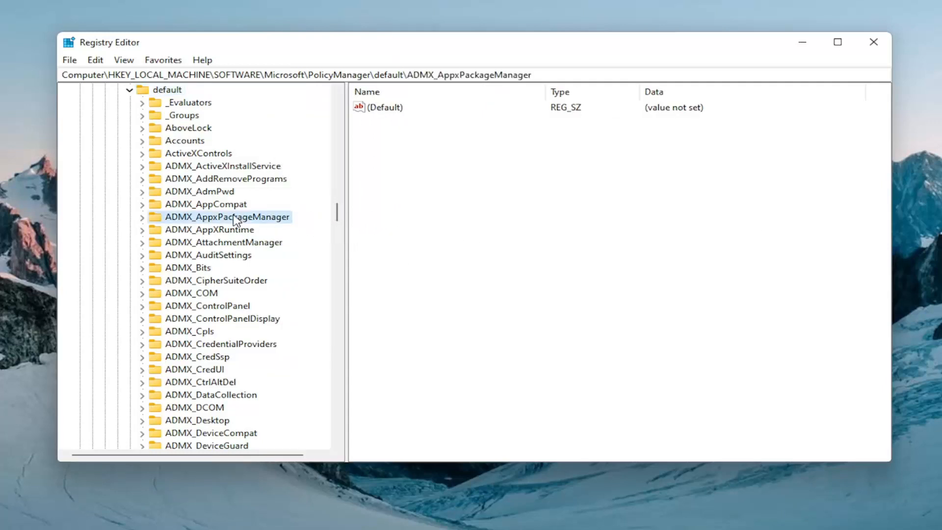
Locate ApplicationManagement under PolicyManager\default and expand it to list AllowGameDVR.
scroll("down", 3)
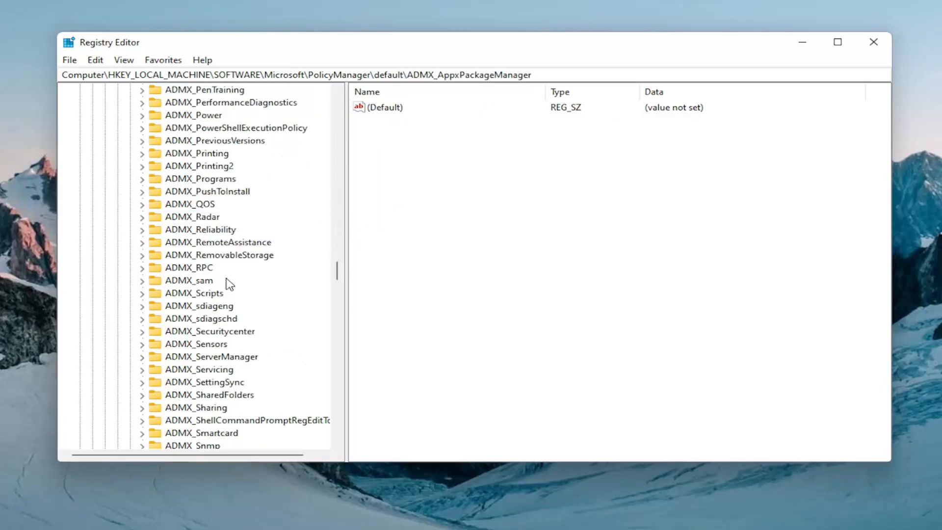
scroll("up", 3)
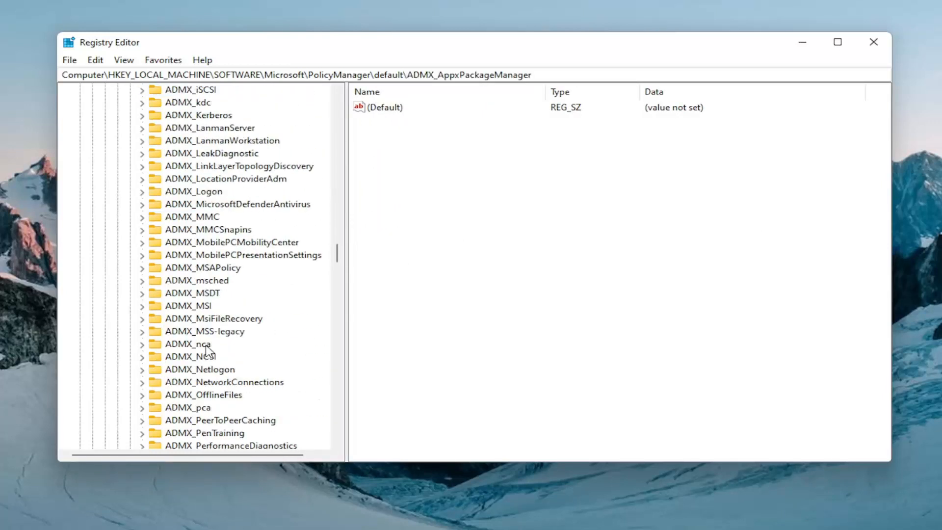
left_click(224, 332)
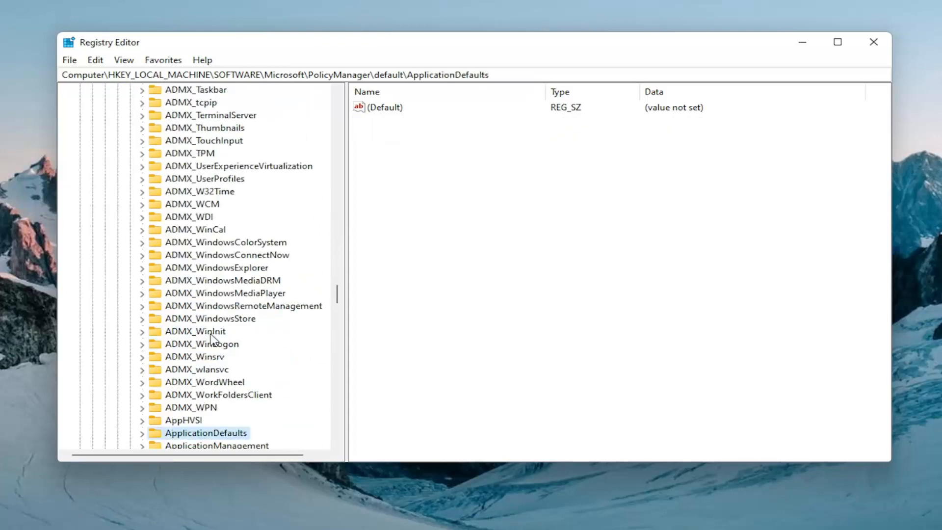
left_click(216, 394)
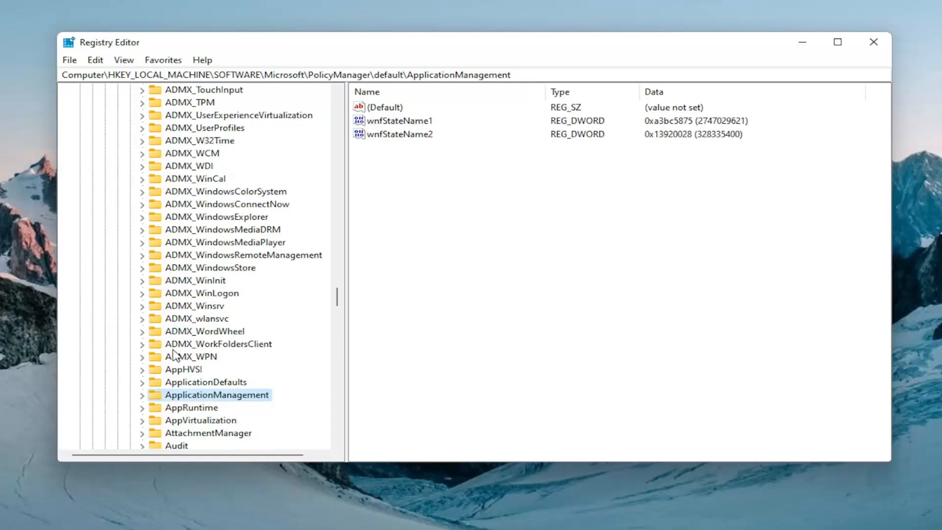
scroll("down", 3)
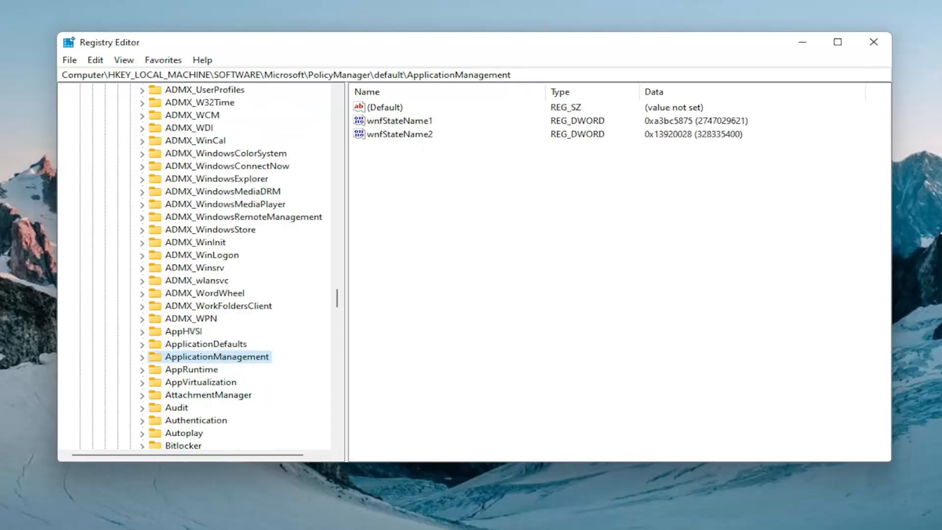
mouse_move(363, 46)
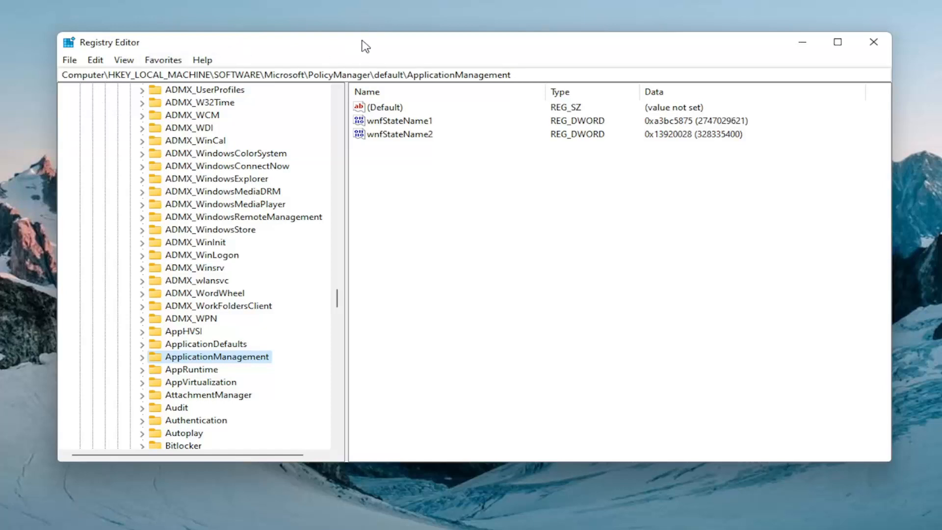
mouse_move(438, 215)
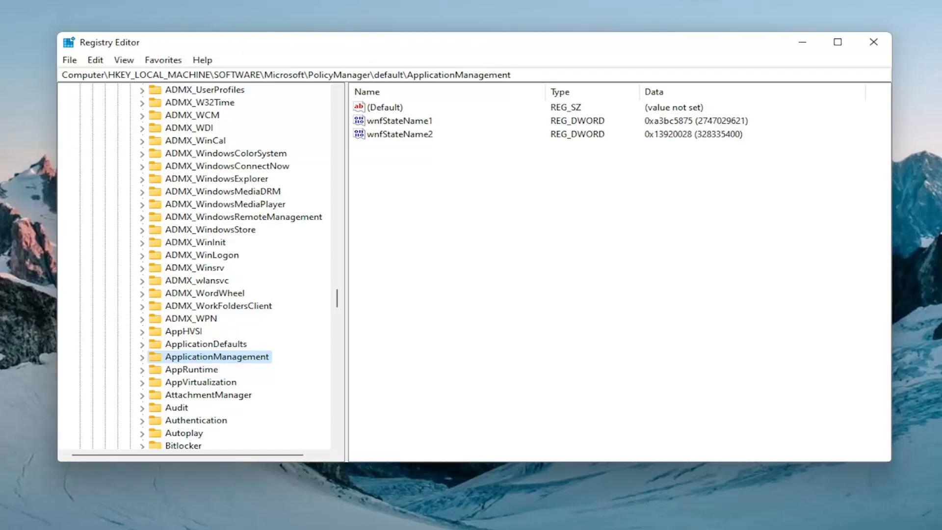
mouse_move(232, 363)
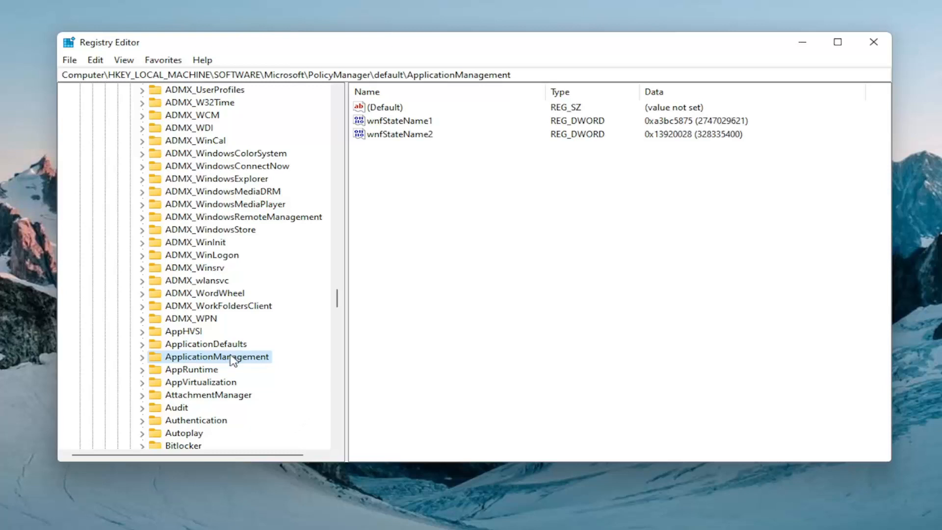
left_click(142, 356)
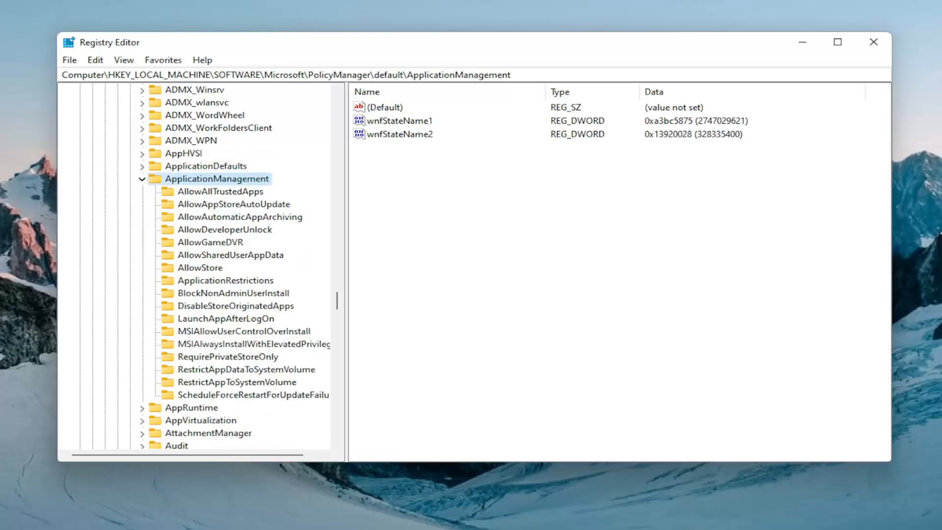
Set the AllowGameDVR key's 'value' DWORD data to 0.
left_click(210, 242)
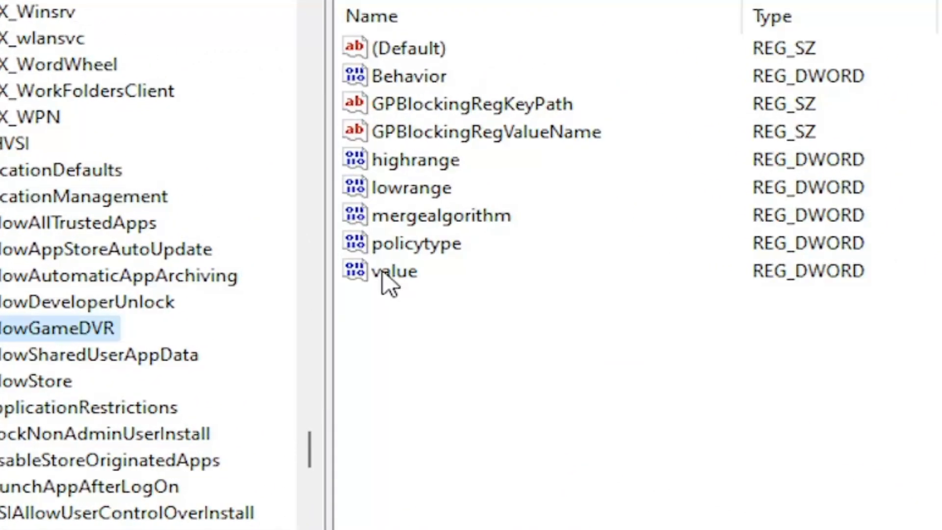
double_click(395, 271)
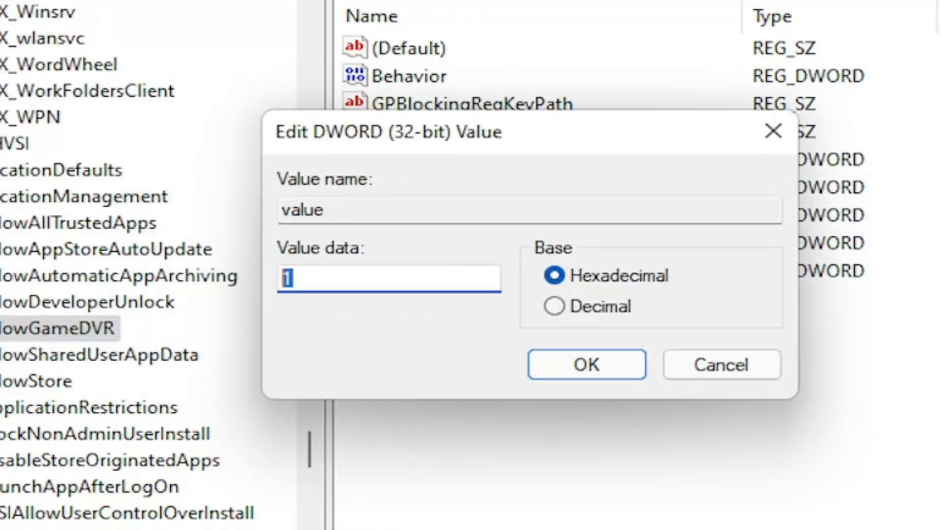
type("0")
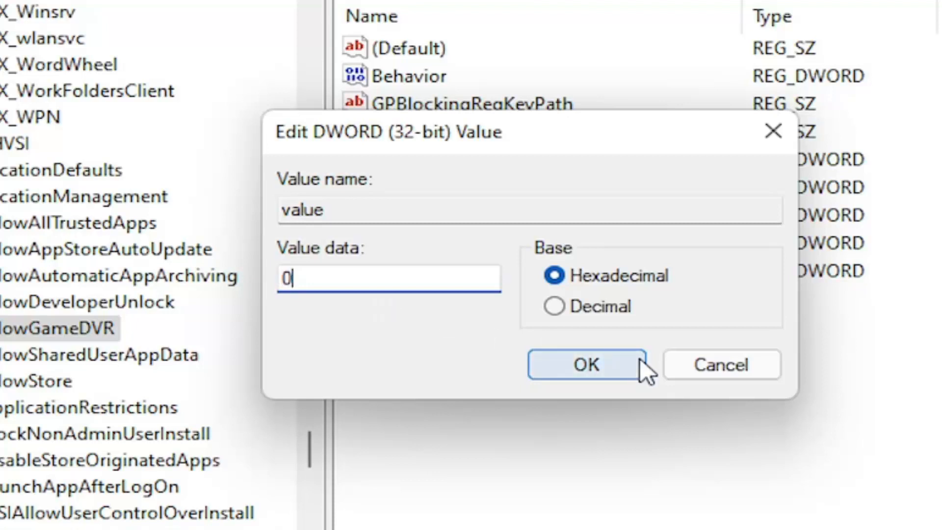
left_click(586, 365)
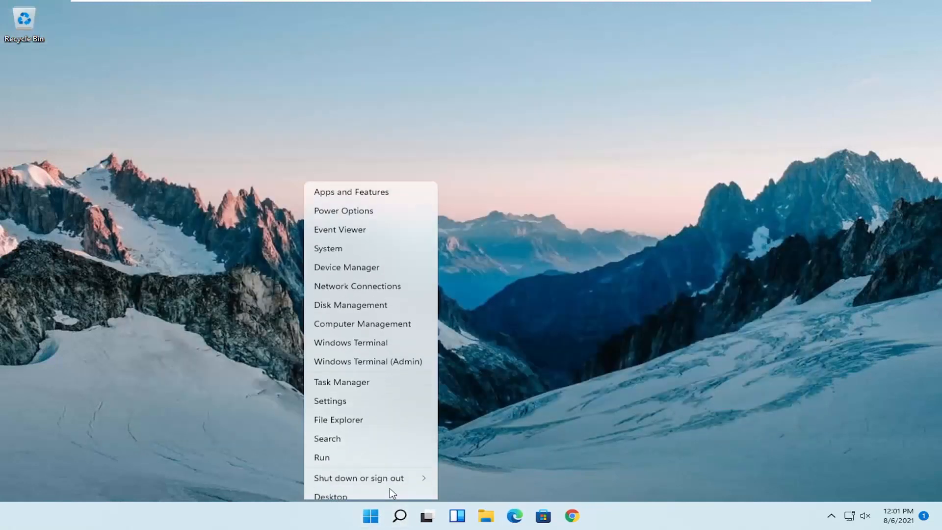
mouse_move(359, 469)
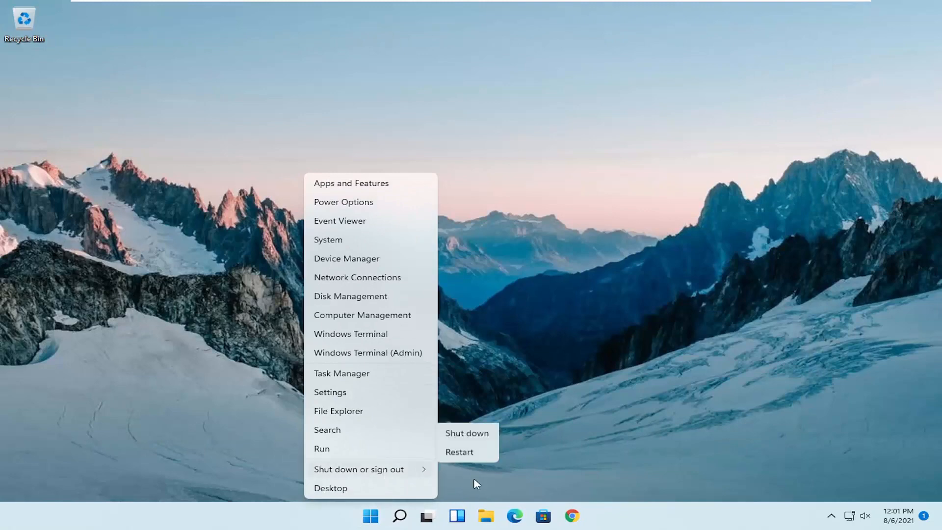
Restart the computer from the Start quick-access menu to apply the changes.
left_click(459, 451)
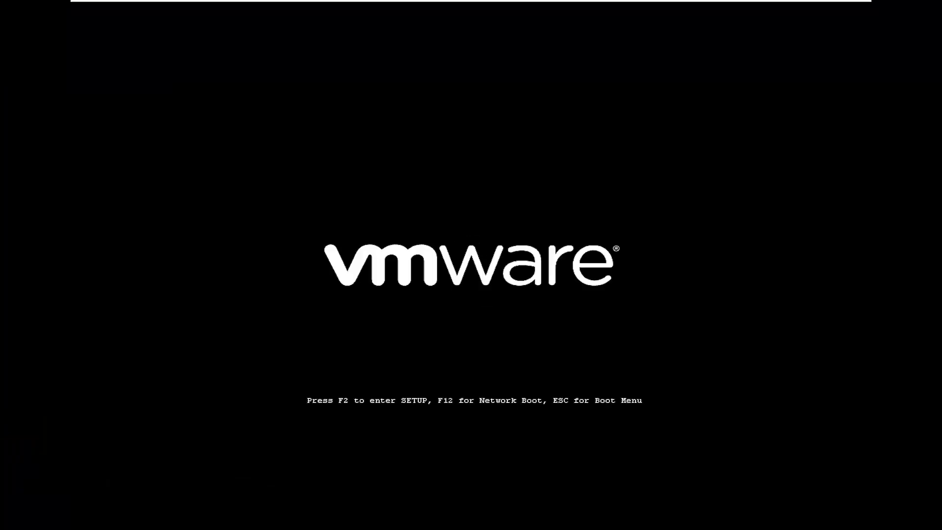